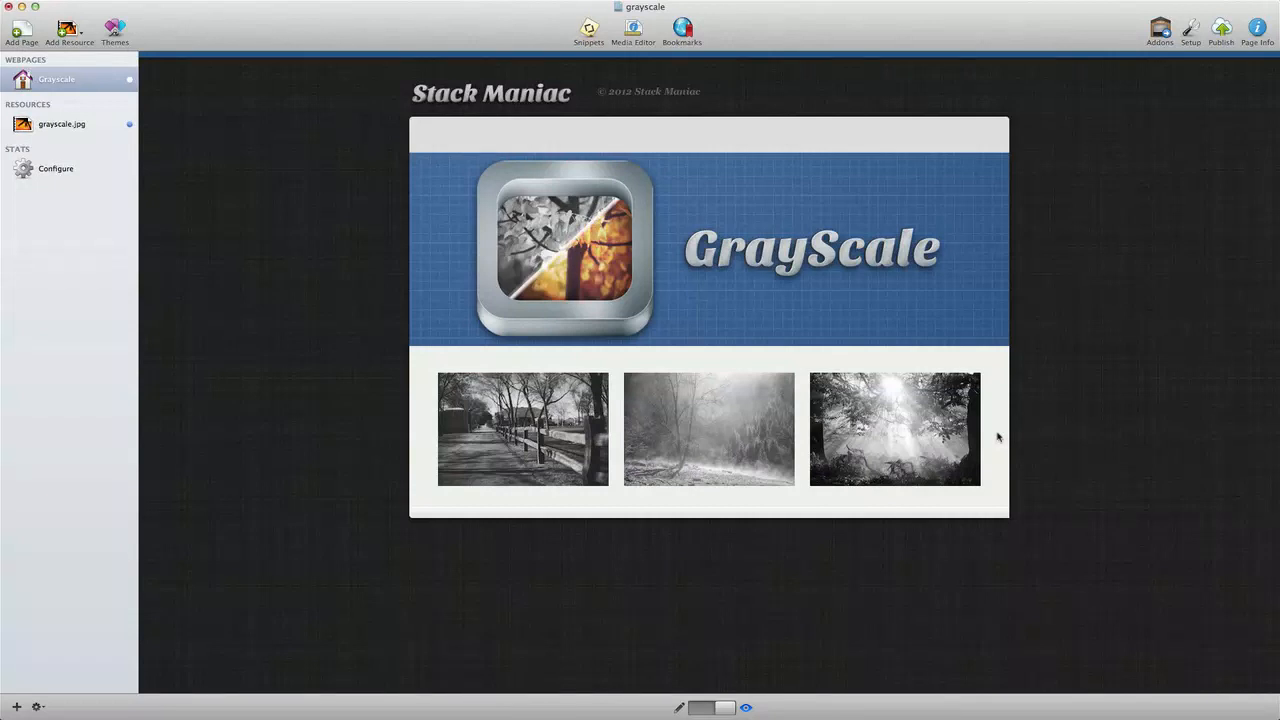
{"action": "mouse_move", "coordinate": [954, 510]}
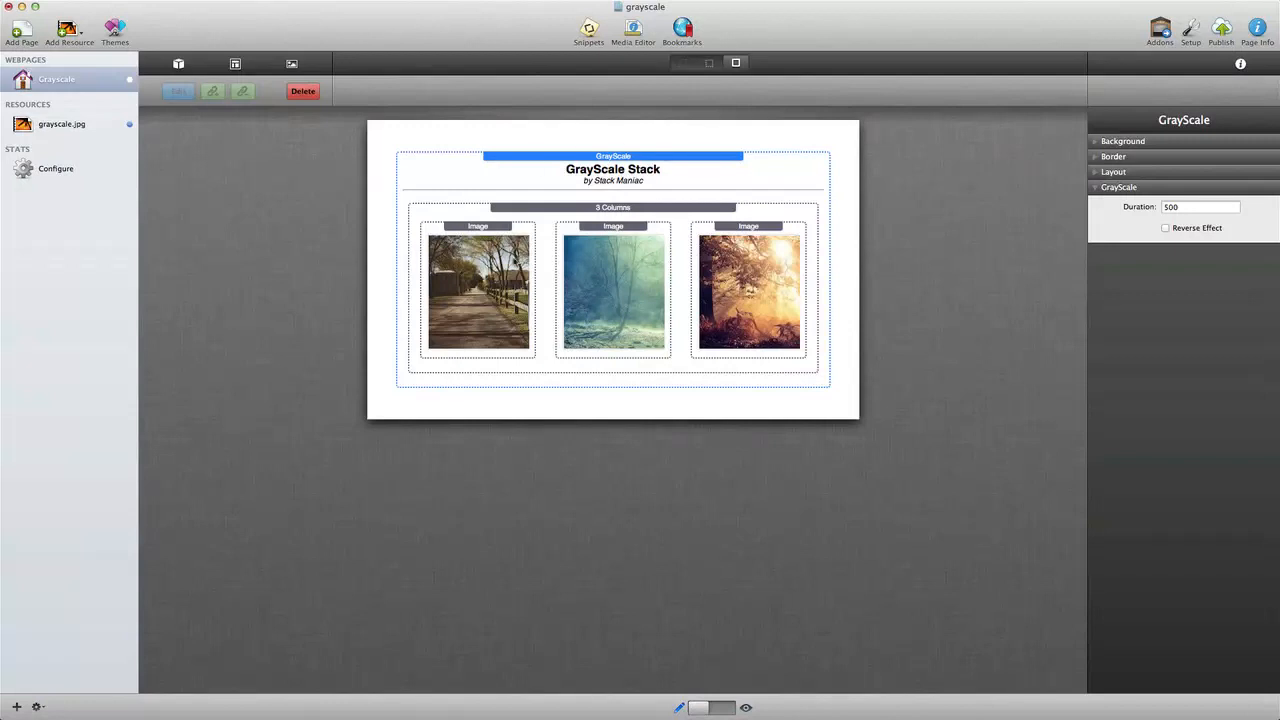
{"action": "mouse_move", "coordinate": [560, 311]}
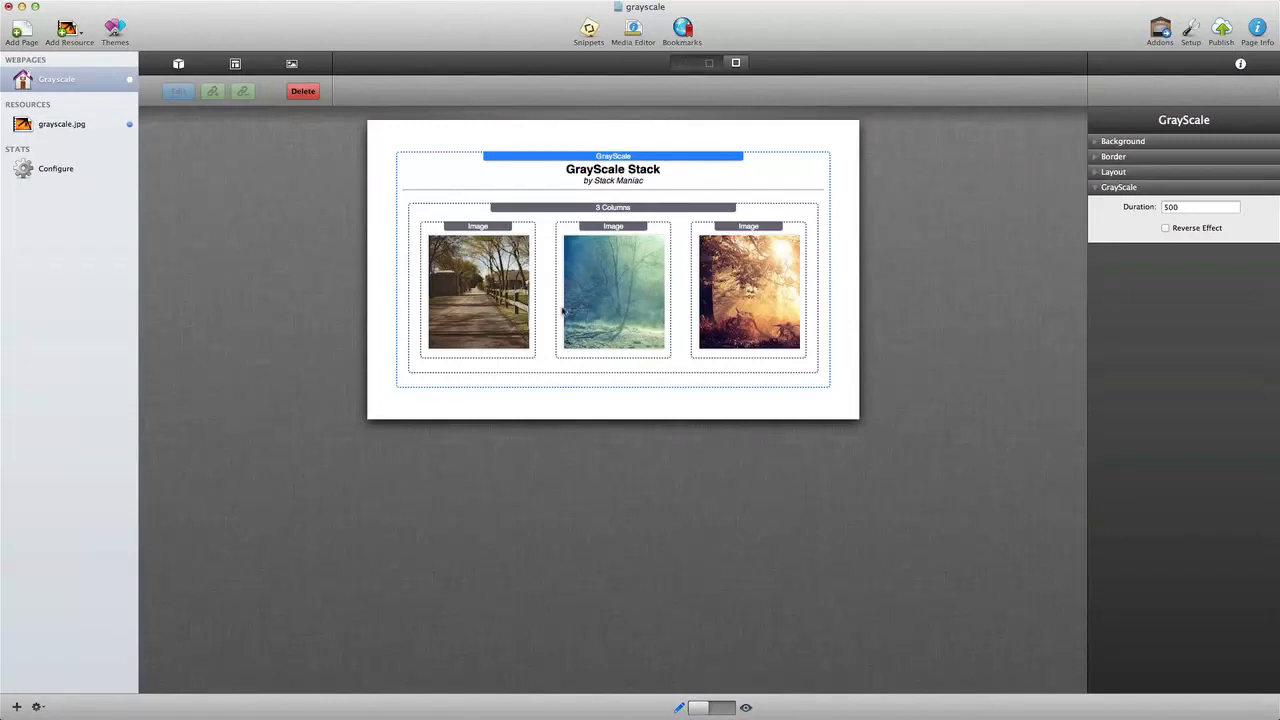
{"action": "left_click", "coordinate": [612, 207]}
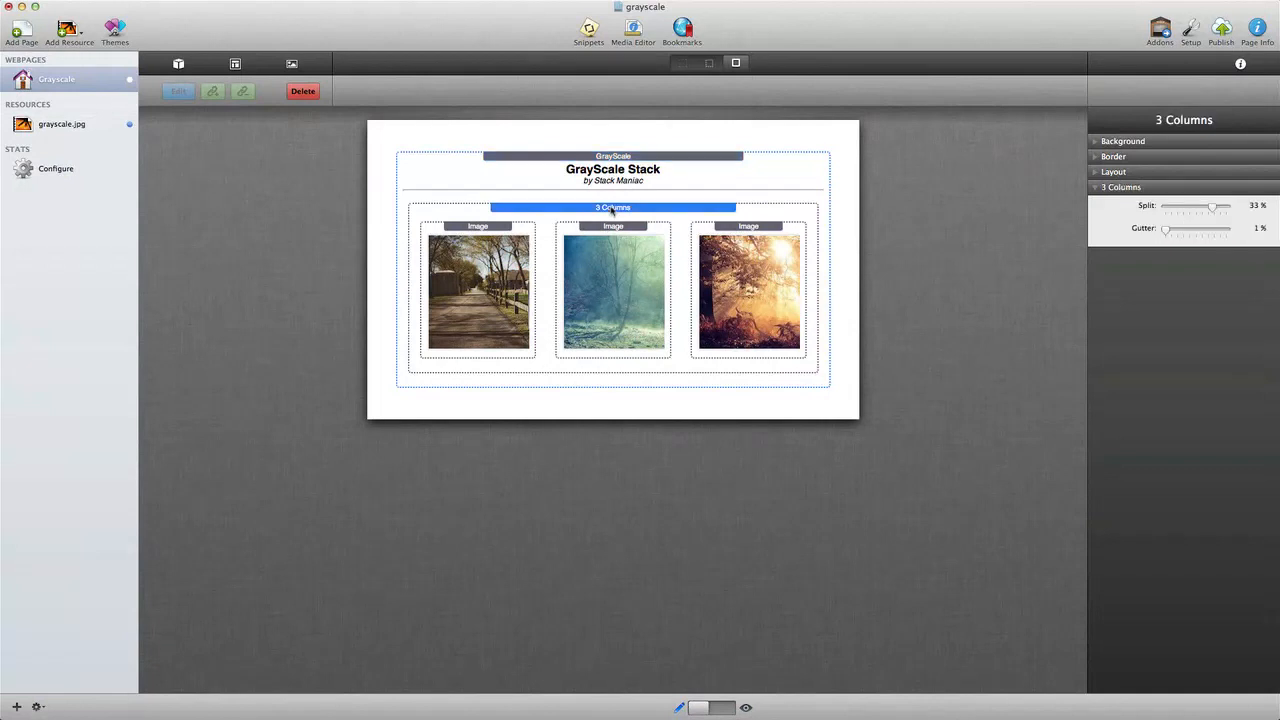
{"action": "mouse_move", "coordinate": [528, 213]}
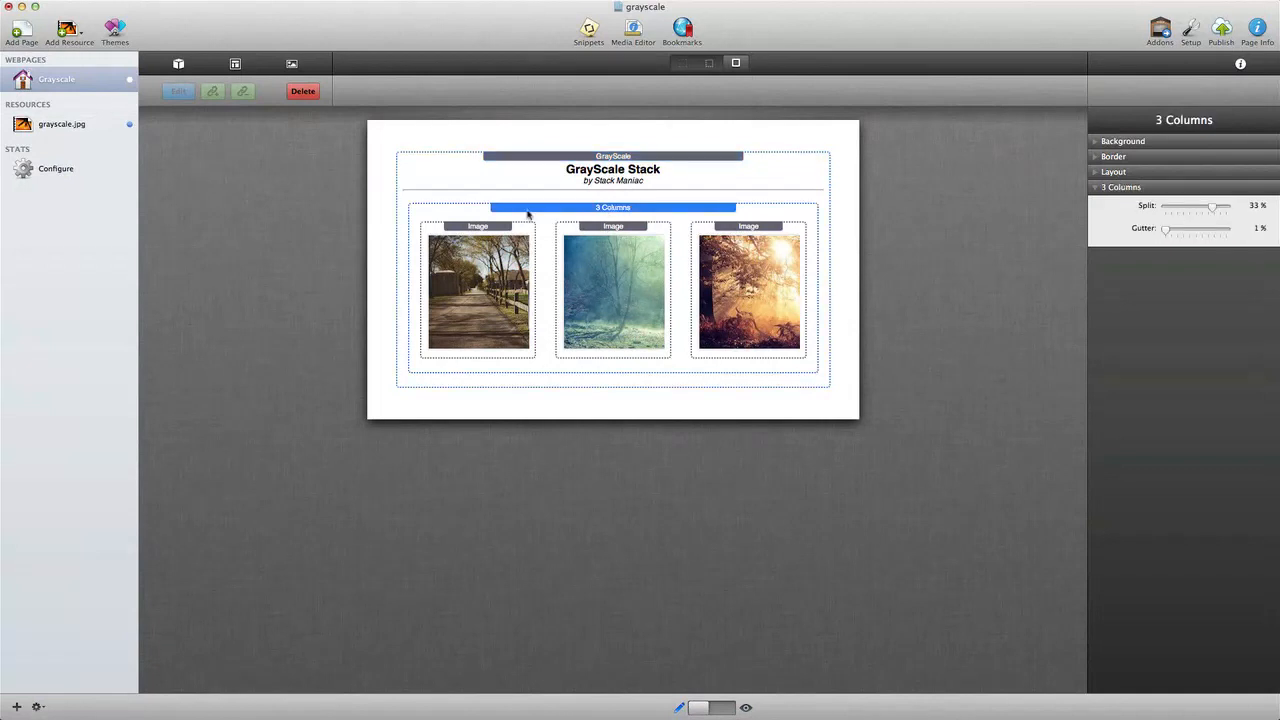
{"action": "left_click", "coordinate": [613, 225]}
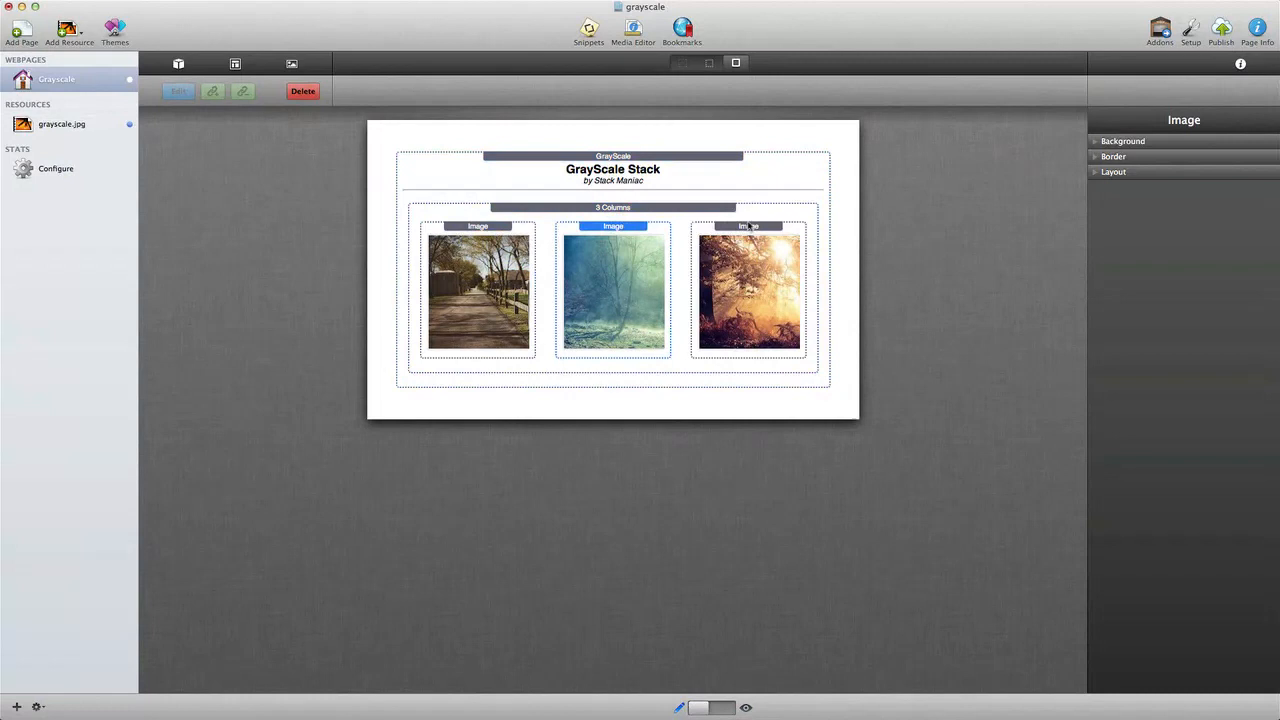
{"action": "left_click", "coordinate": [612, 207]}
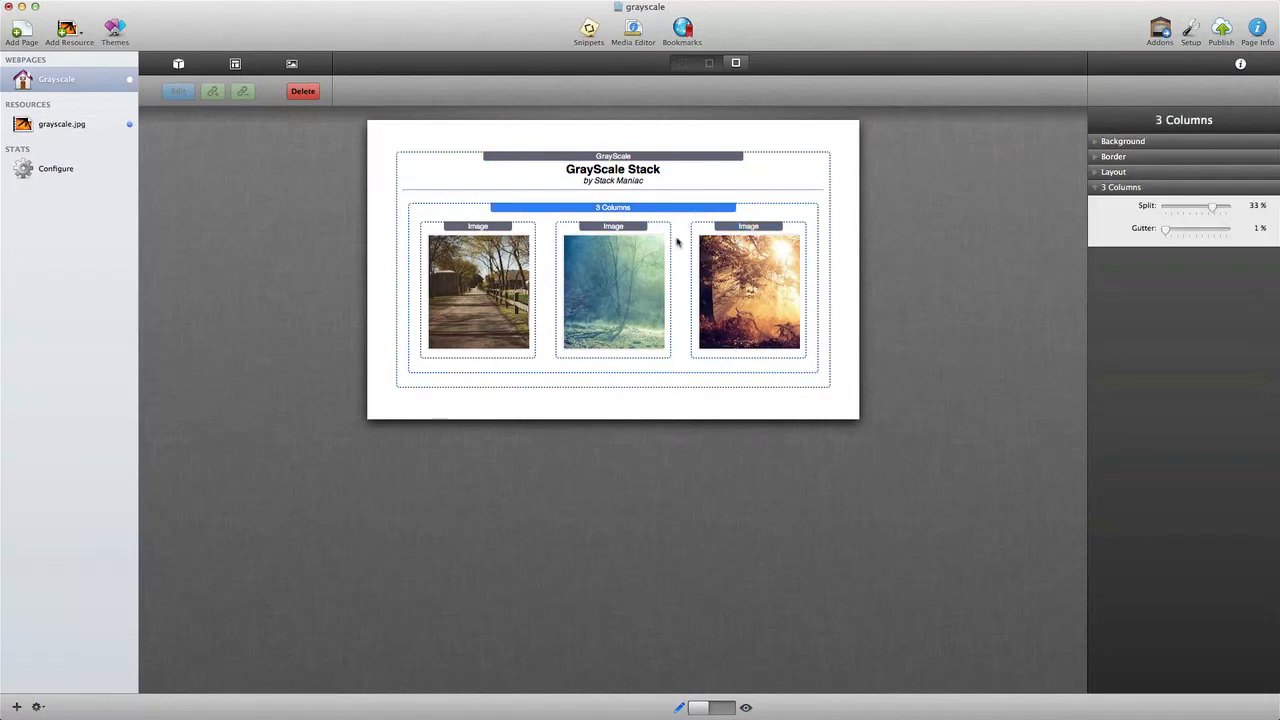
{"action": "left_click", "coordinate": [612, 156]}
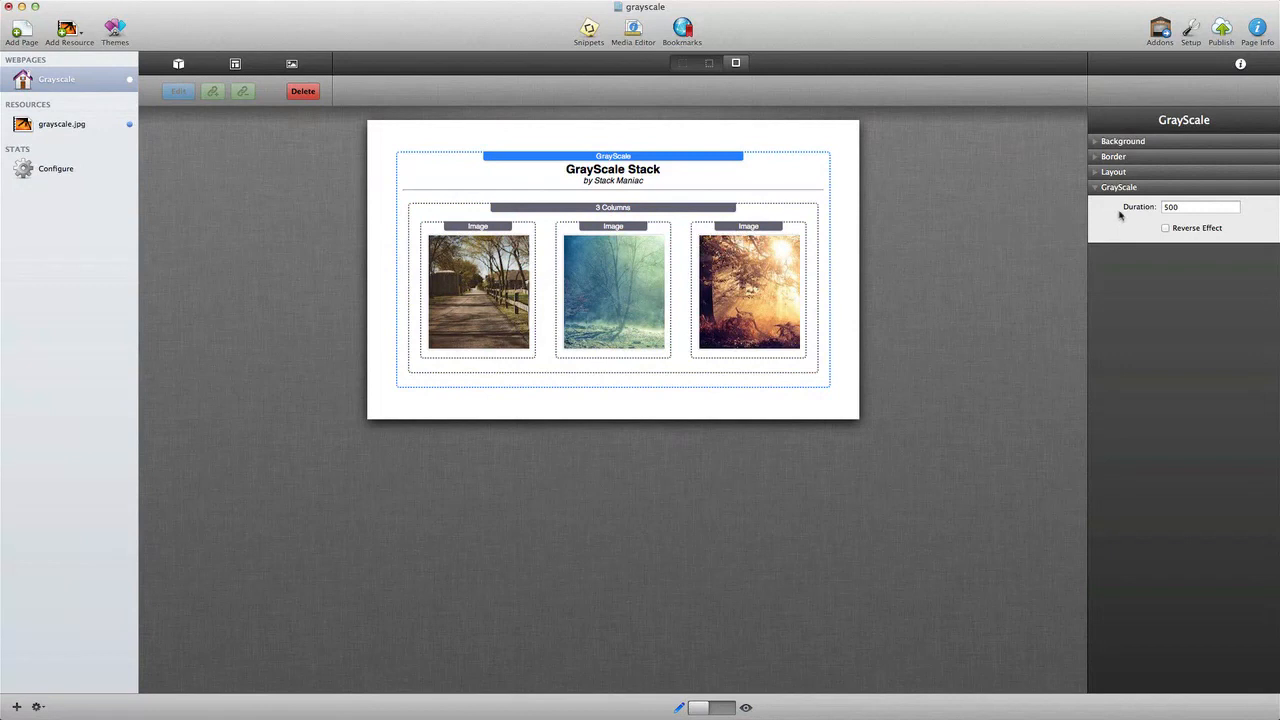
Enable Reverse Effect on the GrayScale stack and preview the page.
{"action": "left_click", "coordinate": [1200, 207]}
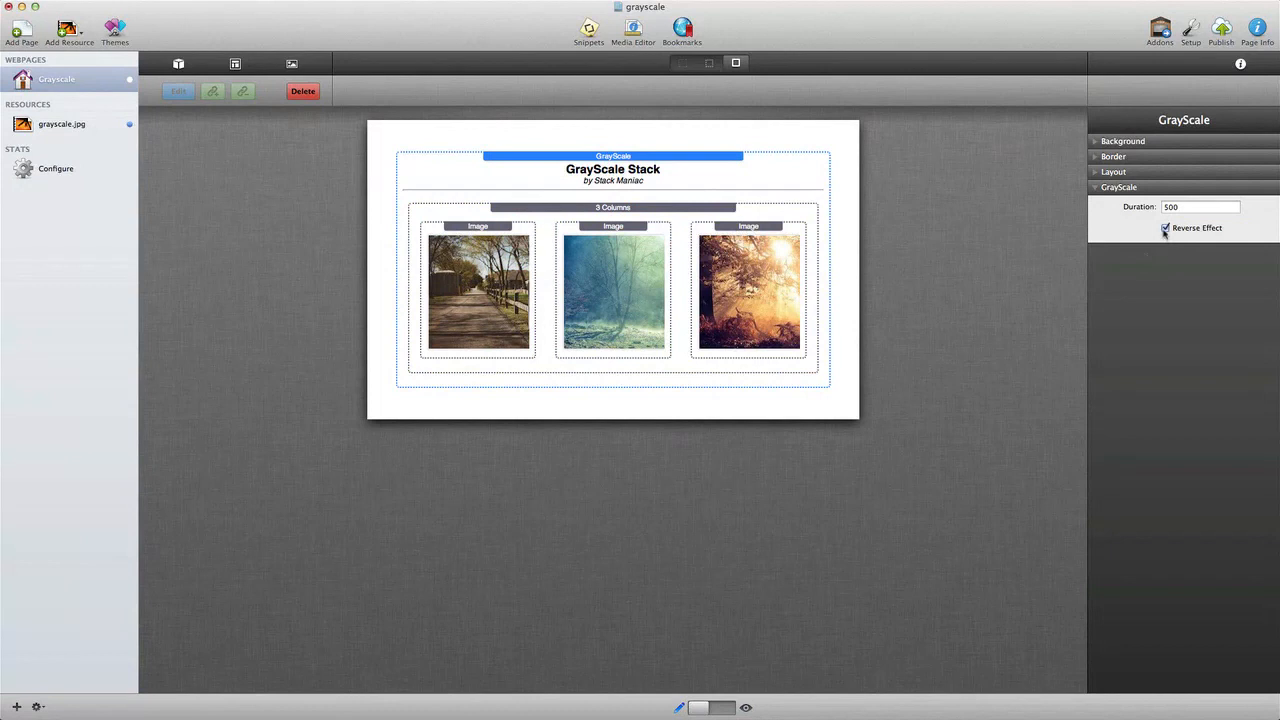
{"action": "left_click", "coordinate": [1221, 30]}
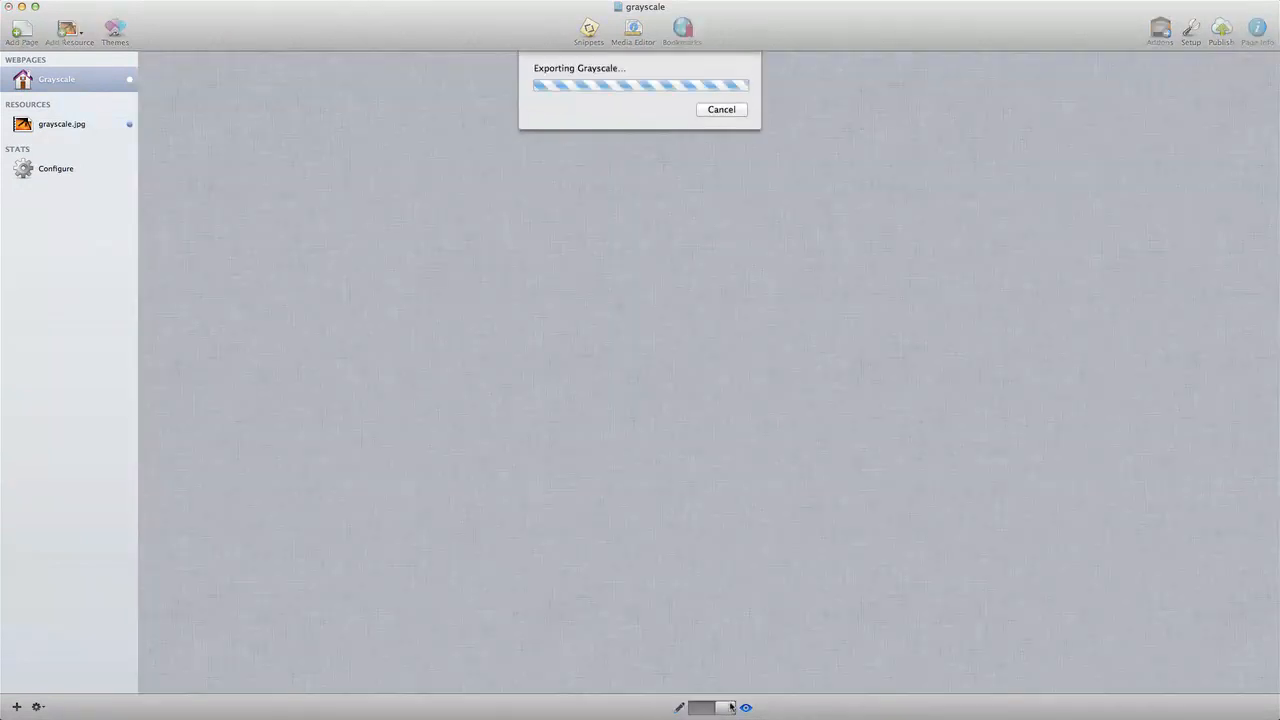